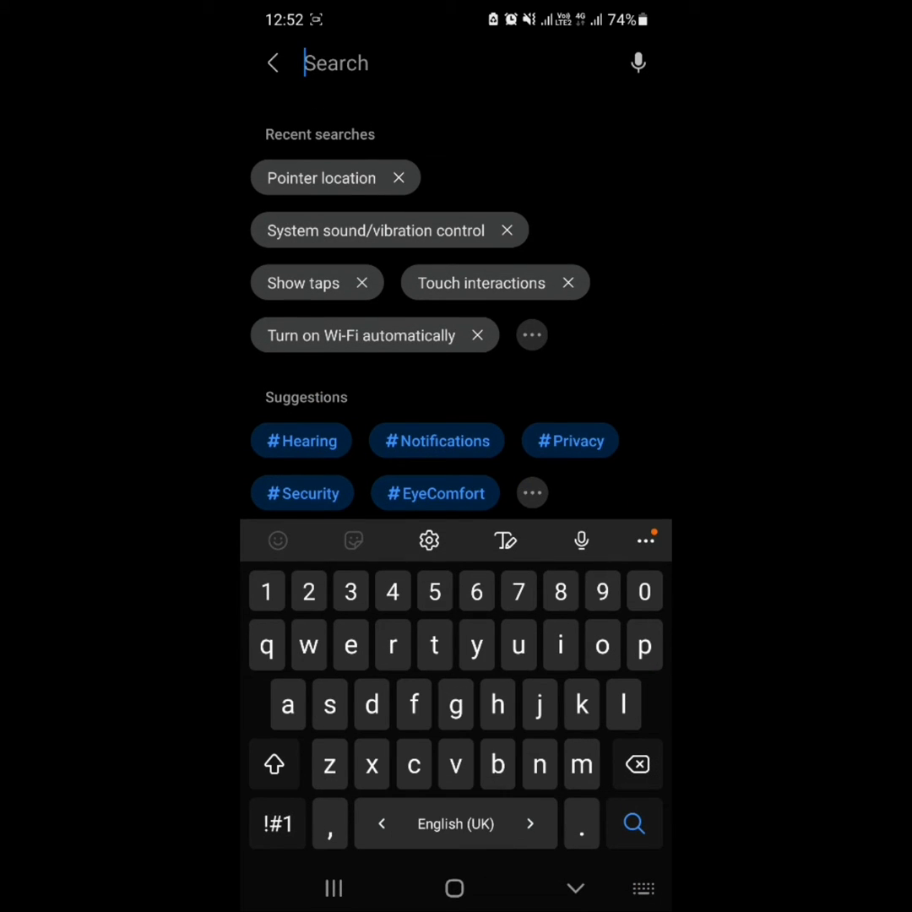
- Search Settings for 'bixby' to reach Bixby Routines under Advanced features
{"action": "type", "text": "bixby"}
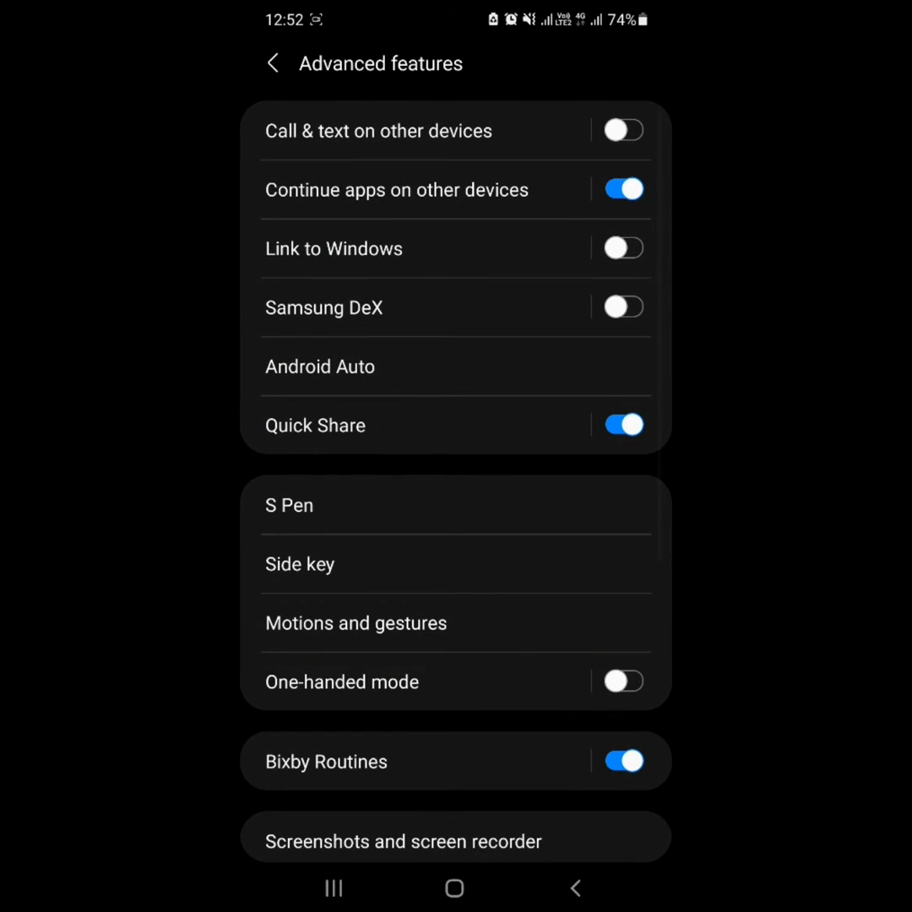
- Open Bixby Routines and start a new routine triggered manually
{"action": "left_click", "coordinate": [326, 761]}
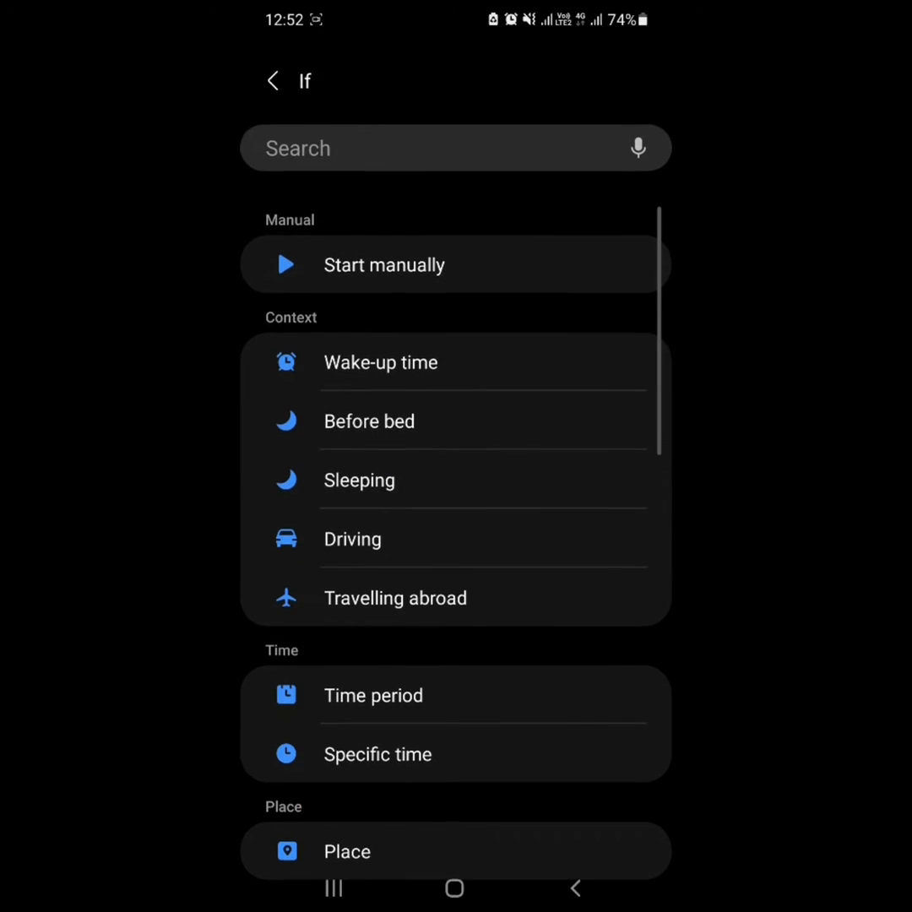
{"action": "left_click", "coordinate": [383, 265]}
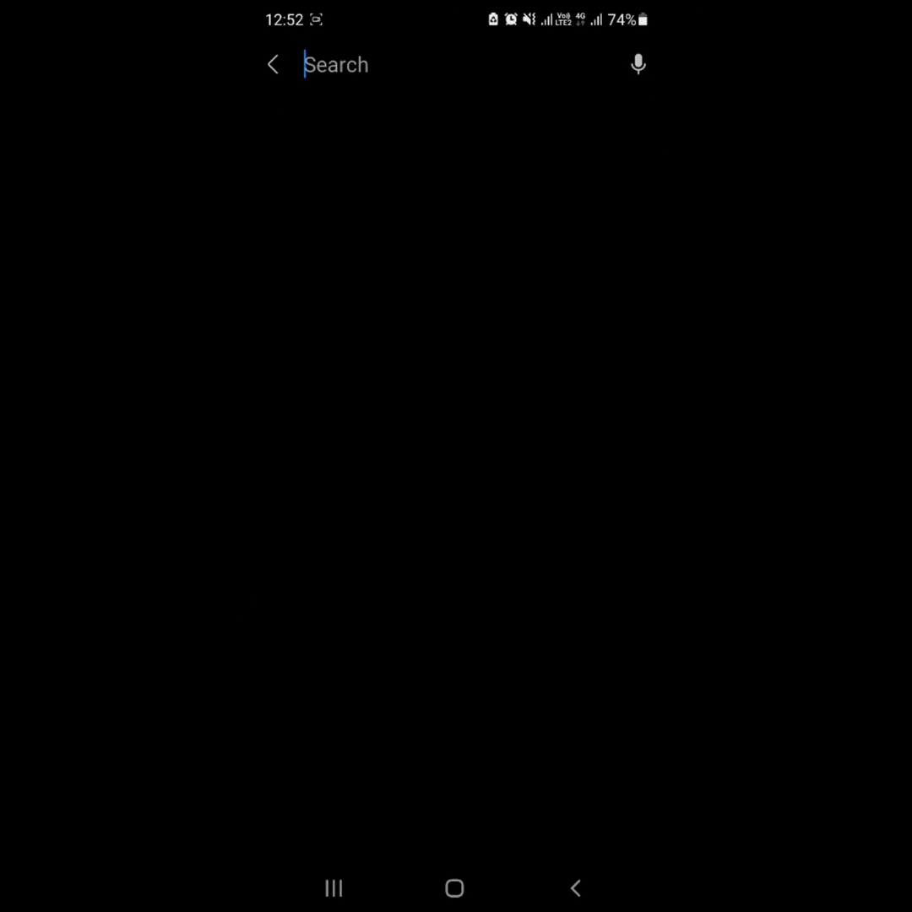
- Add a Flight mode On action and save the routine named 'Flight mode'
{"action": "type", "text": "fligh"}
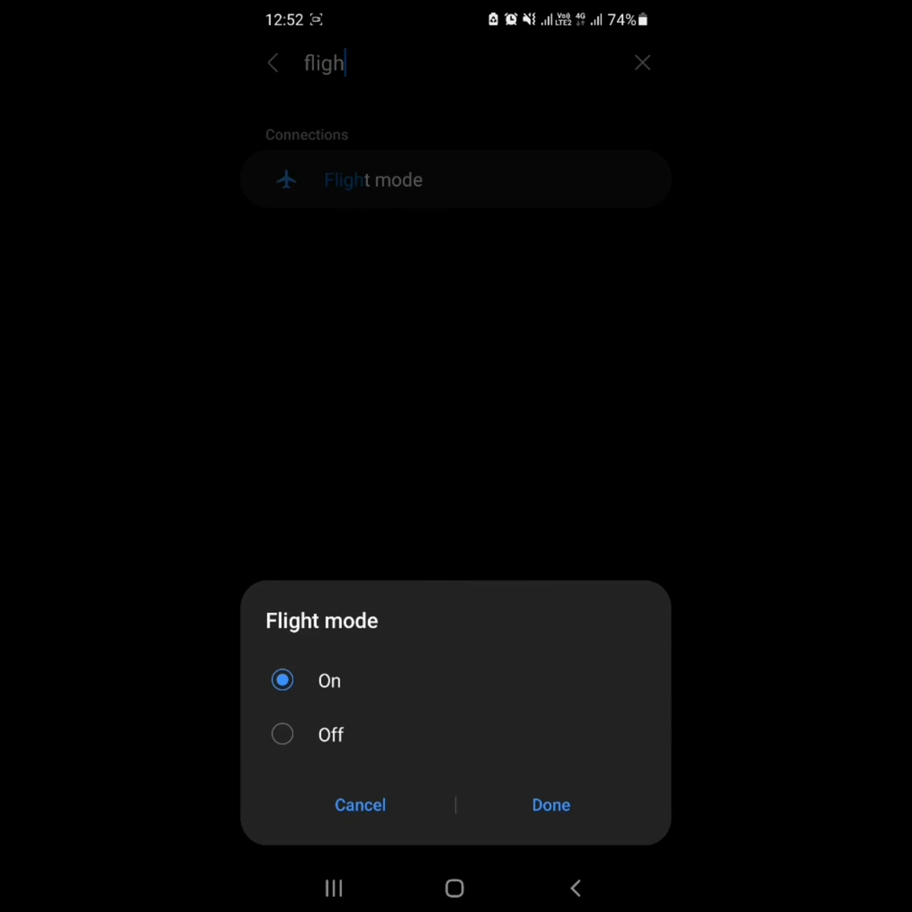
{"action": "left_click", "coordinate": [551, 805]}
{"action": "type", "text": "F"}
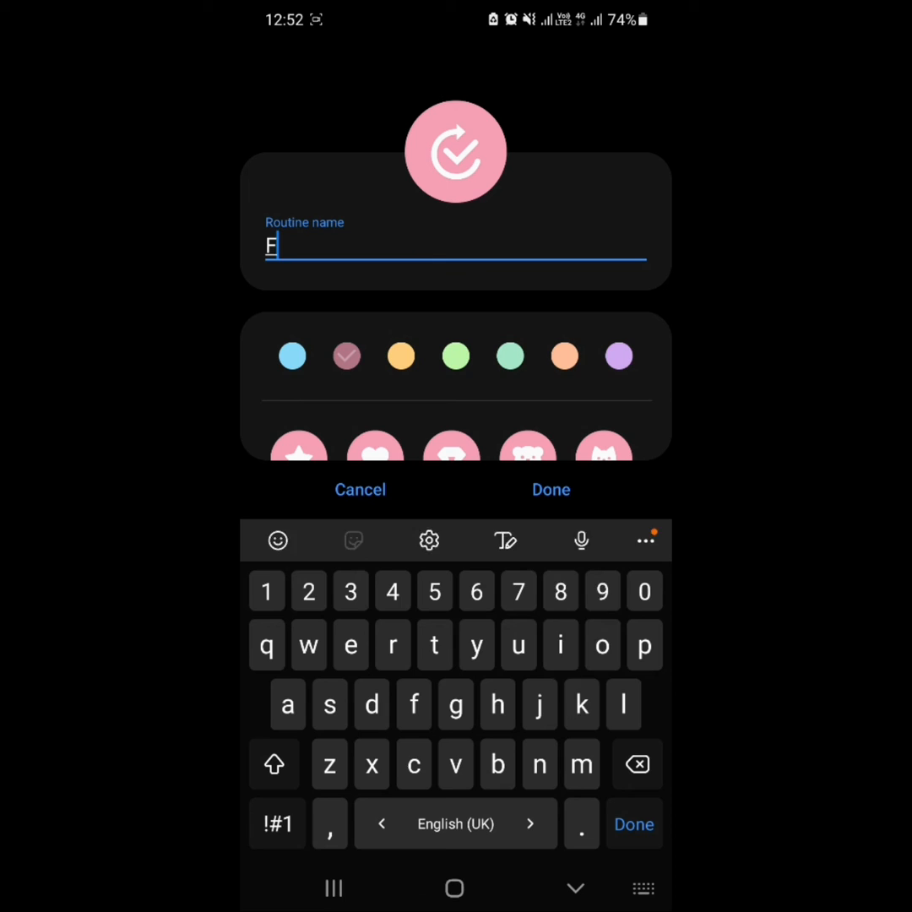
{"action": "type", "text": "light"}
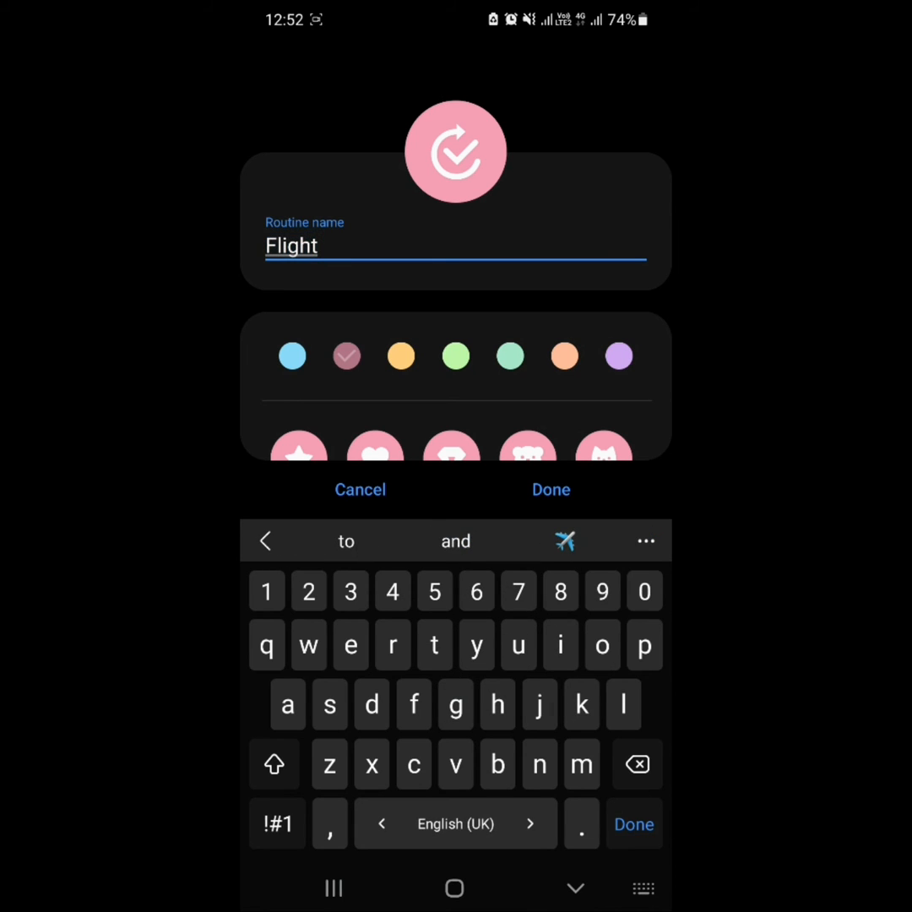
{"action": "type", "text": "mode"}
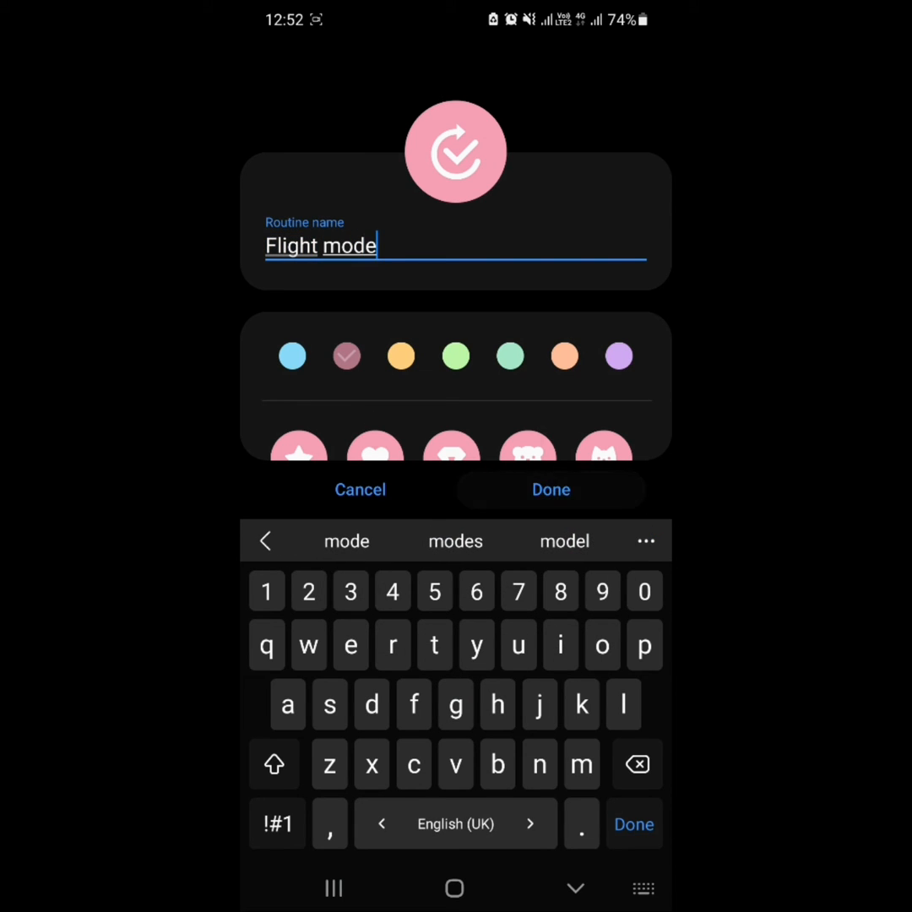
{"action": "left_click", "coordinate": [550, 490]}
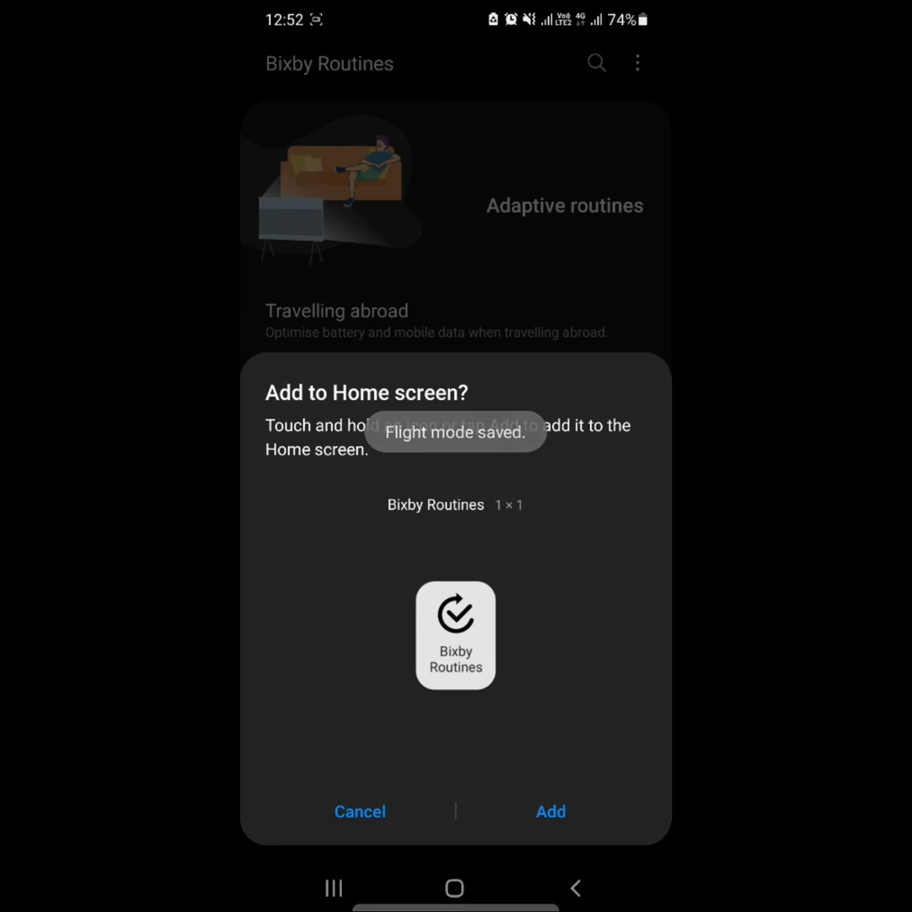